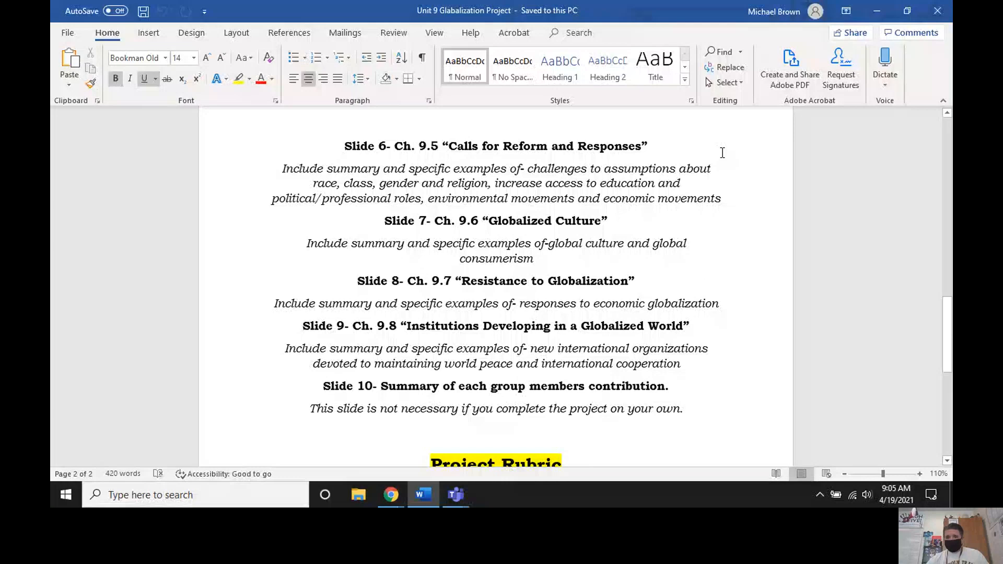
Scroll the globalization document down and back up to show the Project Rubric and point values.
{"action": "scroll", "scroll_direction": "down", "scroll_amount": 3}
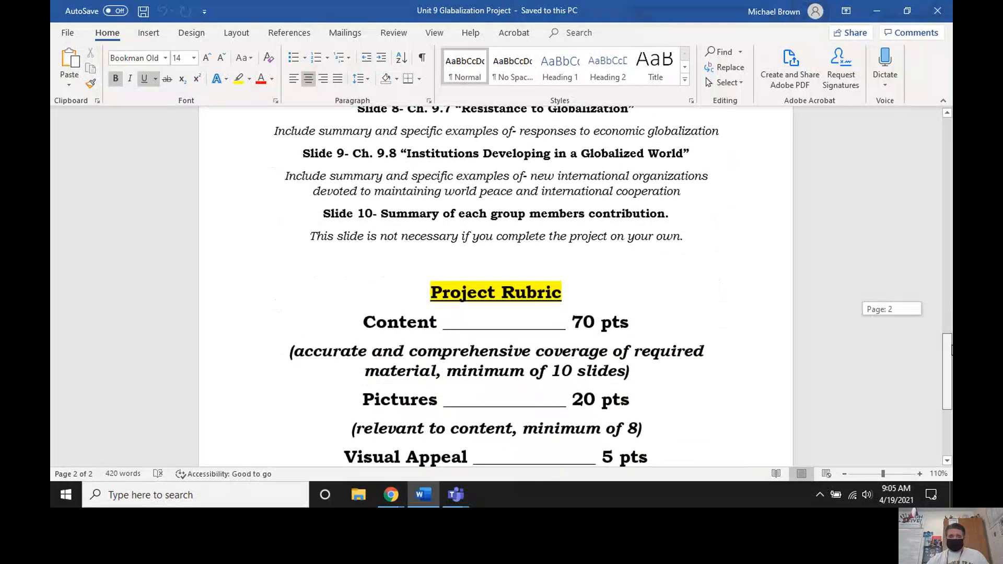
{"action": "scroll", "scroll_direction": "up", "scroll_amount": 3}
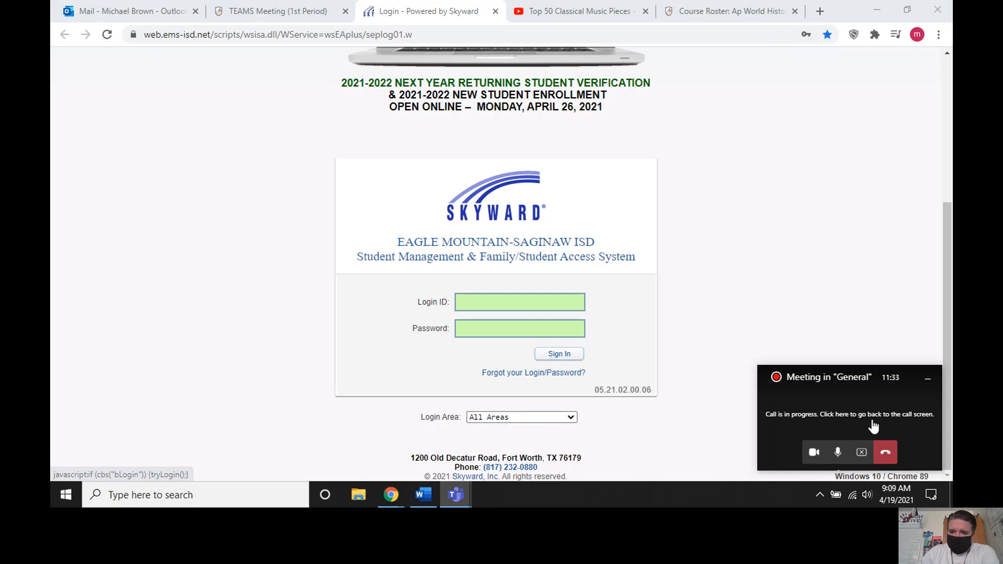
Restore the General meeting call window from the 'Call is in progress' mini window.
{"action": "left_click", "coordinate": [849, 414]}
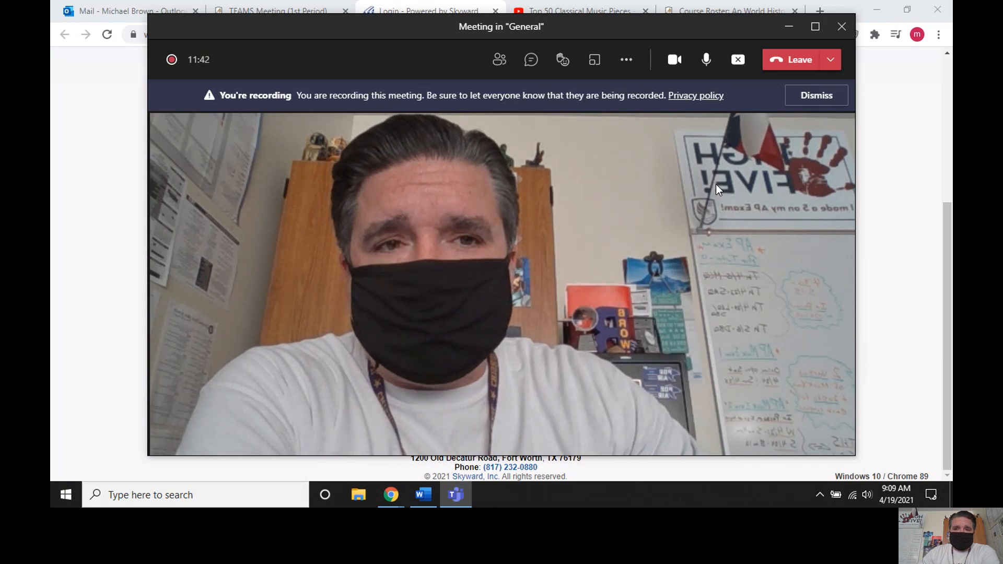
{"action": "mouse_move", "coordinate": [738, 59]}
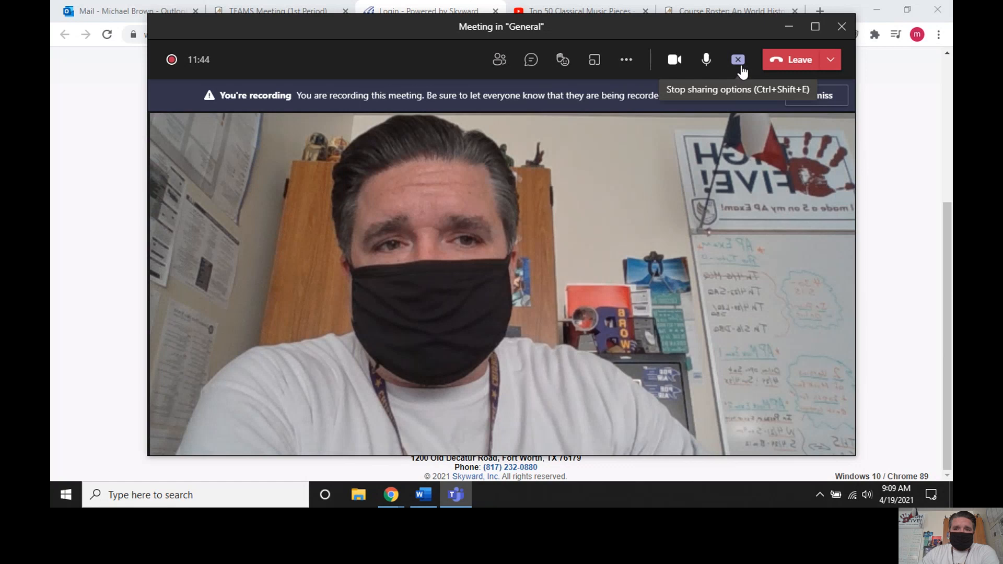